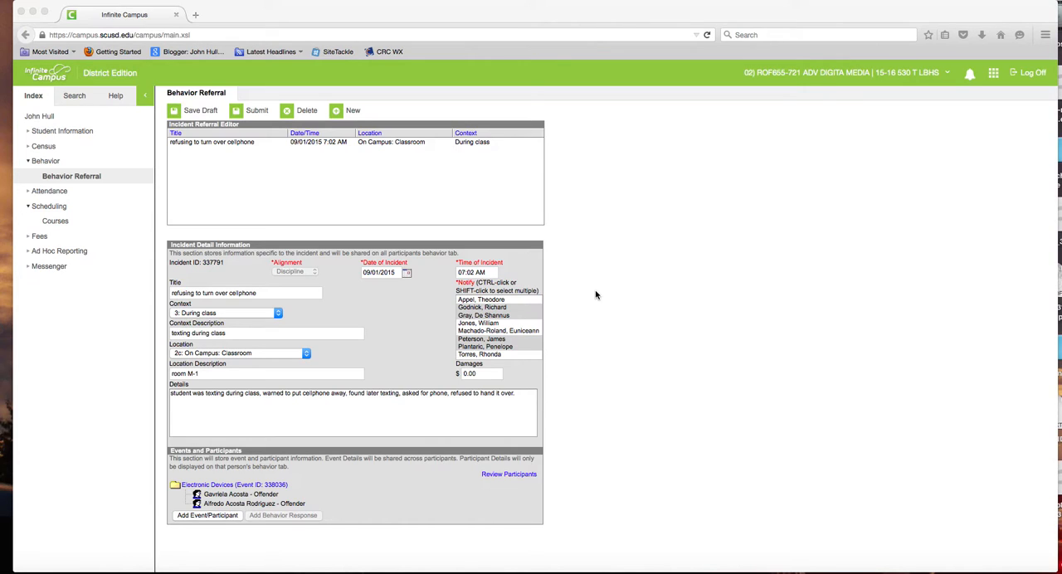
pyautogui.moveTo(590, 290)
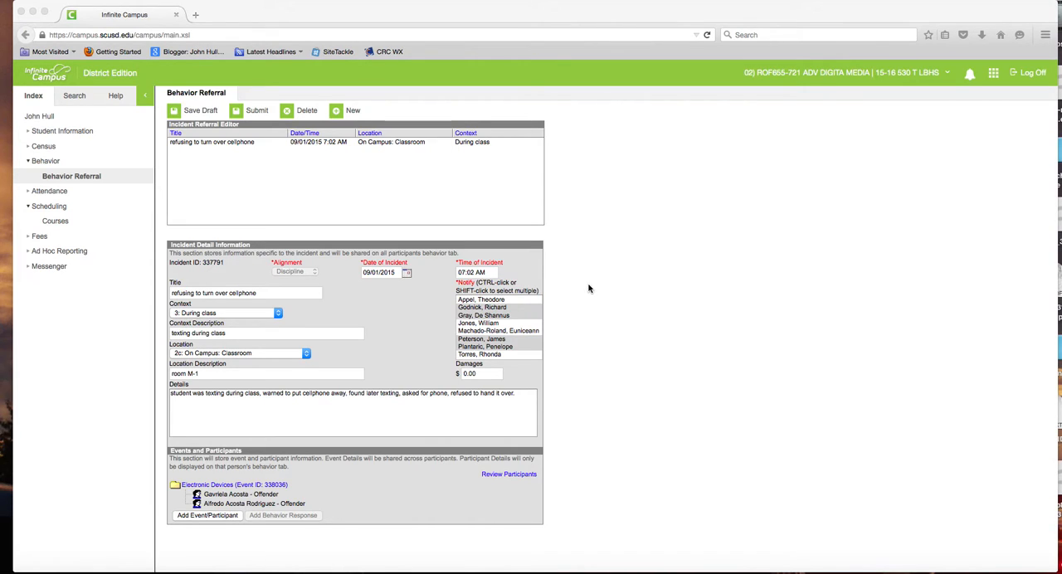
pyautogui.moveTo(586, 285)
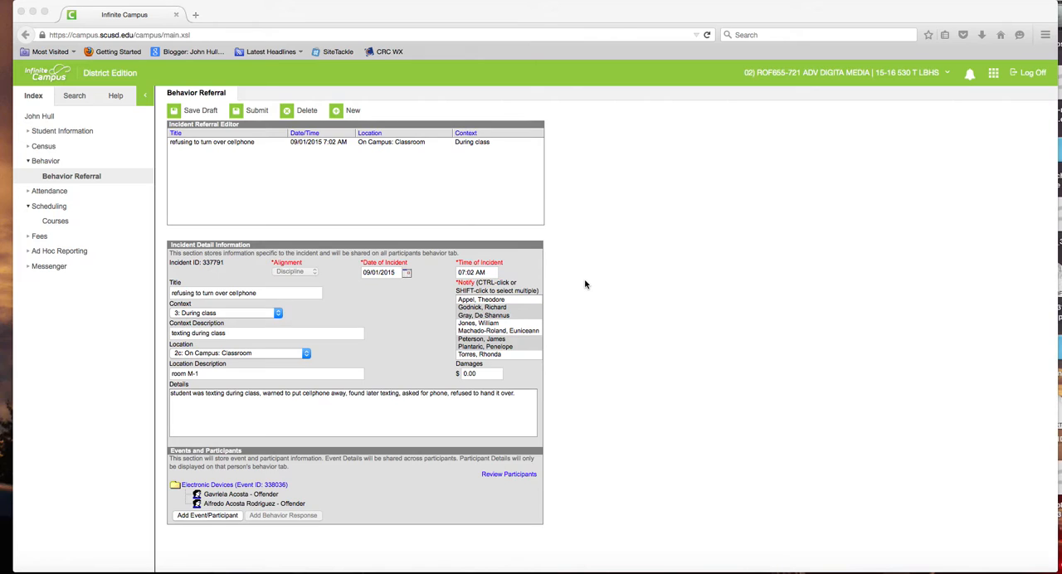
pyautogui.moveTo(158, 186)
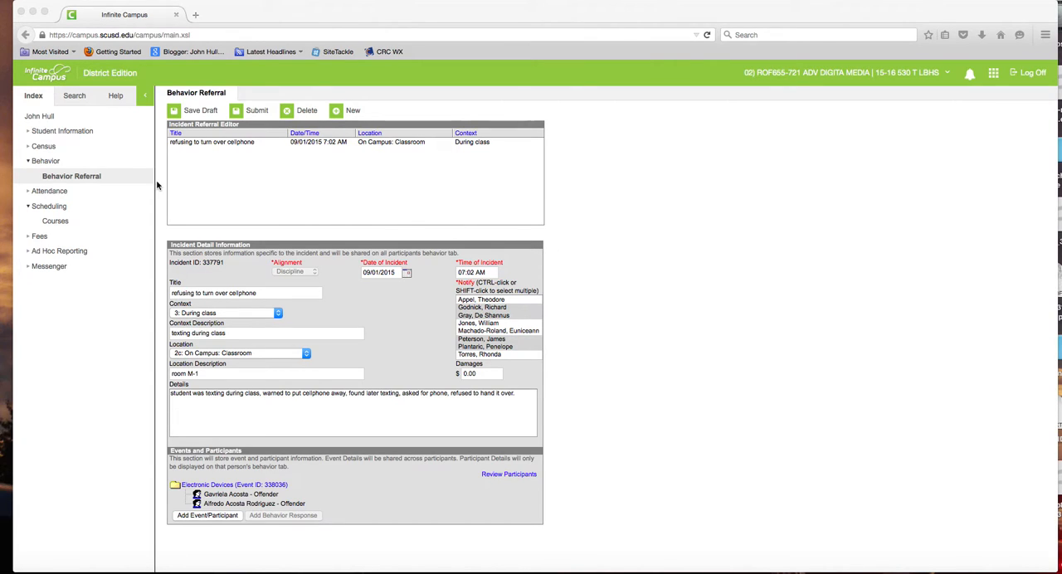
pyautogui.moveTo(133, 144)
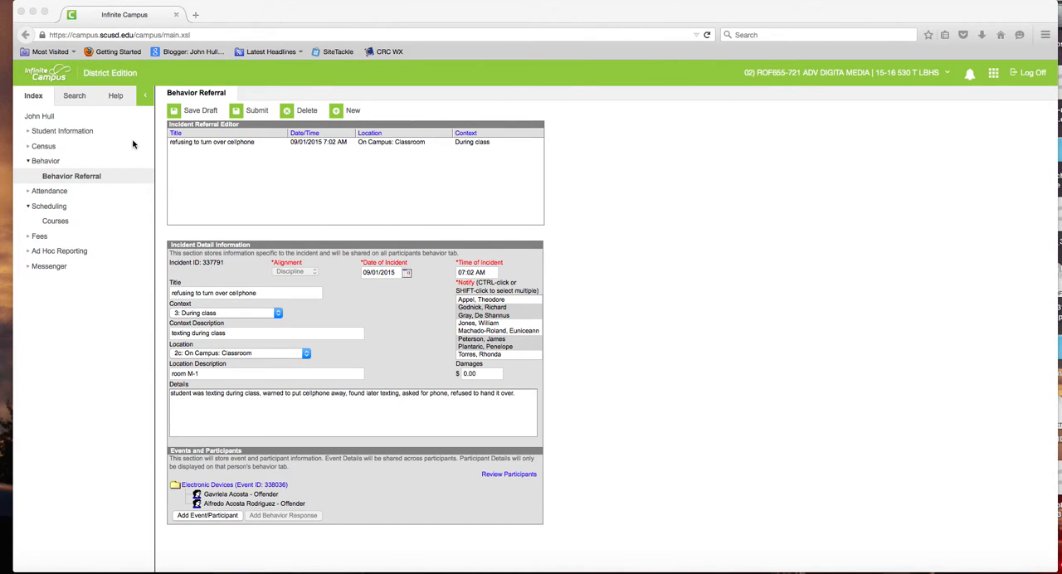
pyautogui.moveTo(28, 133)
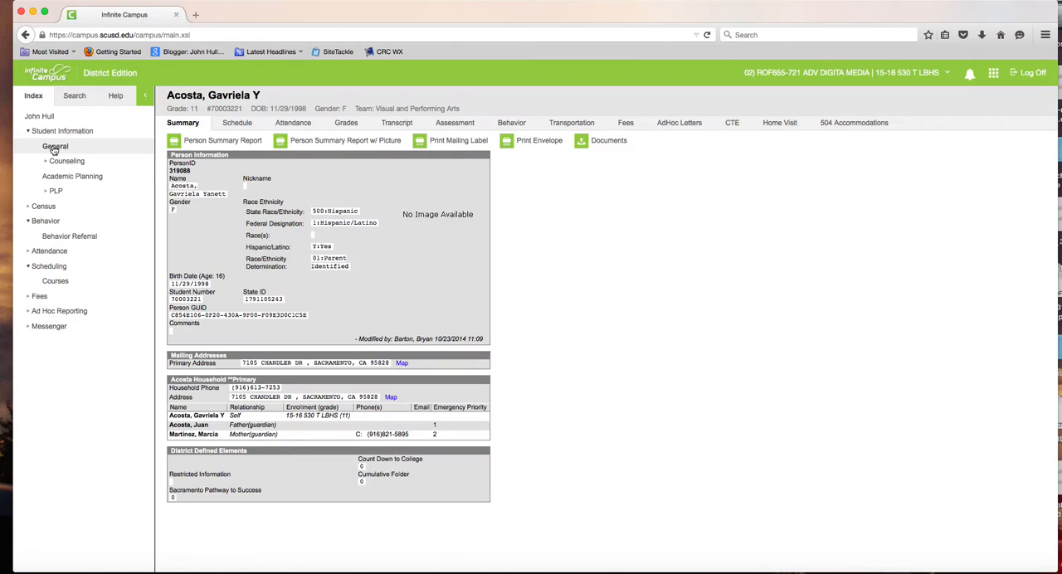
pyautogui.moveTo(139, 153)
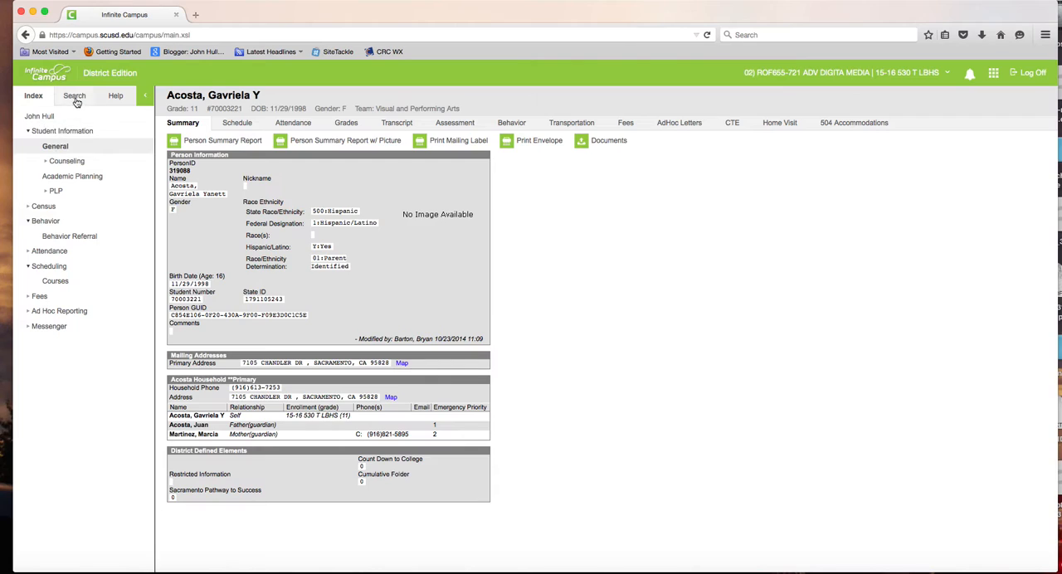
pyautogui.click(73, 96)
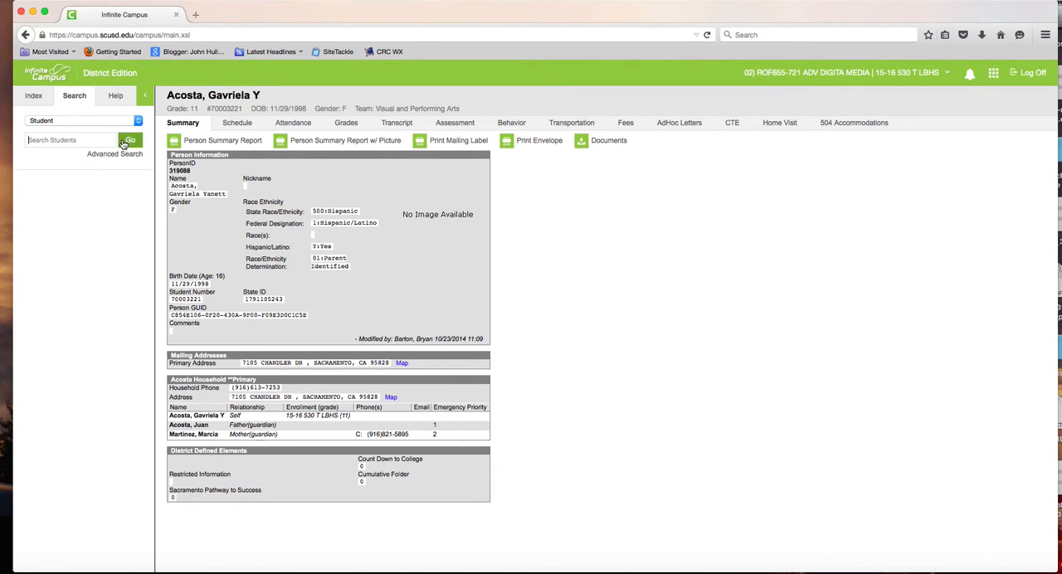
pyautogui.moveTo(160, 219)
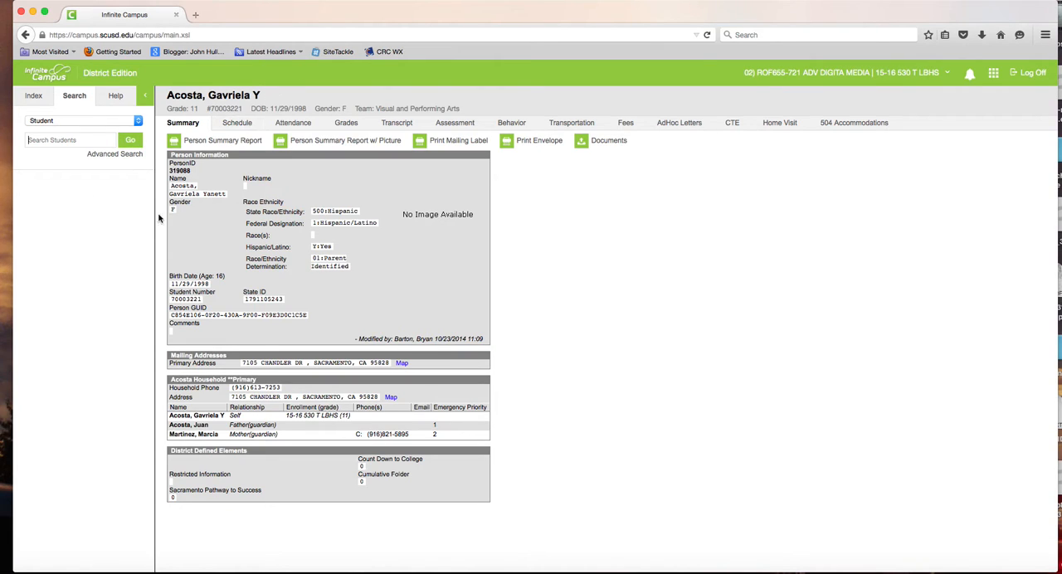
pyautogui.moveTo(214, 302)
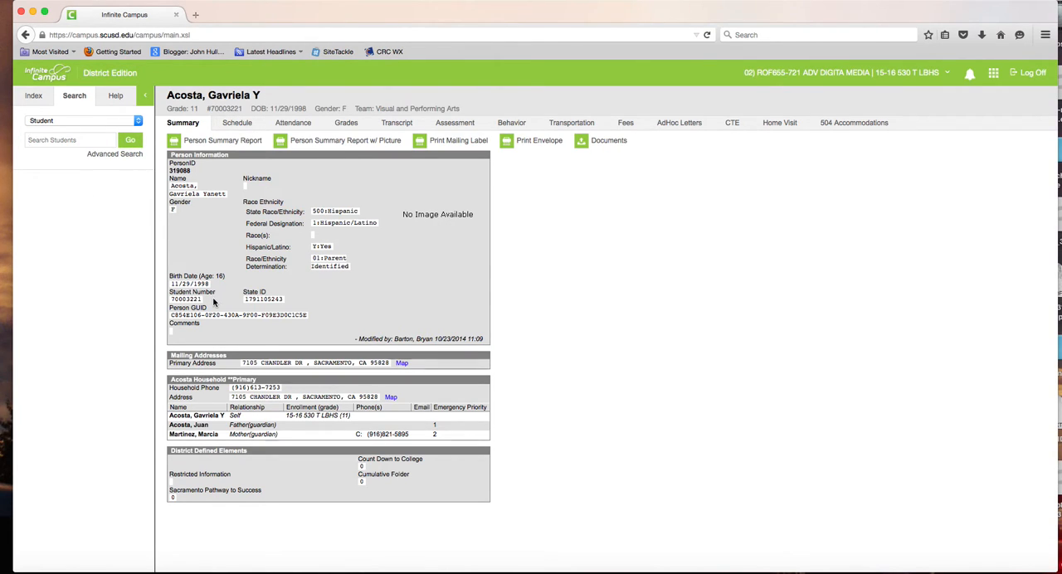
pyautogui.moveTo(336, 431)
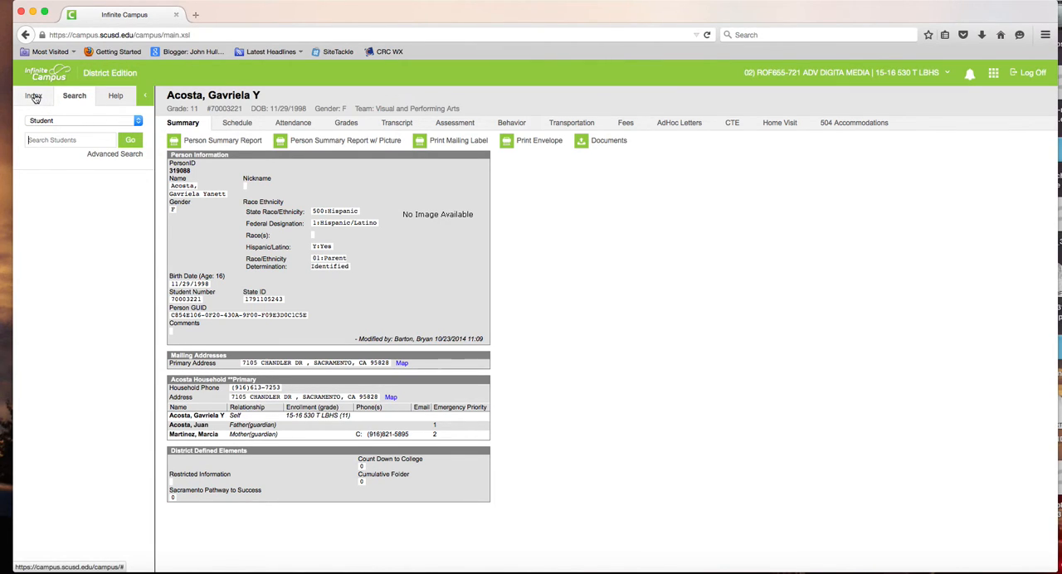
pyautogui.click(33, 96)
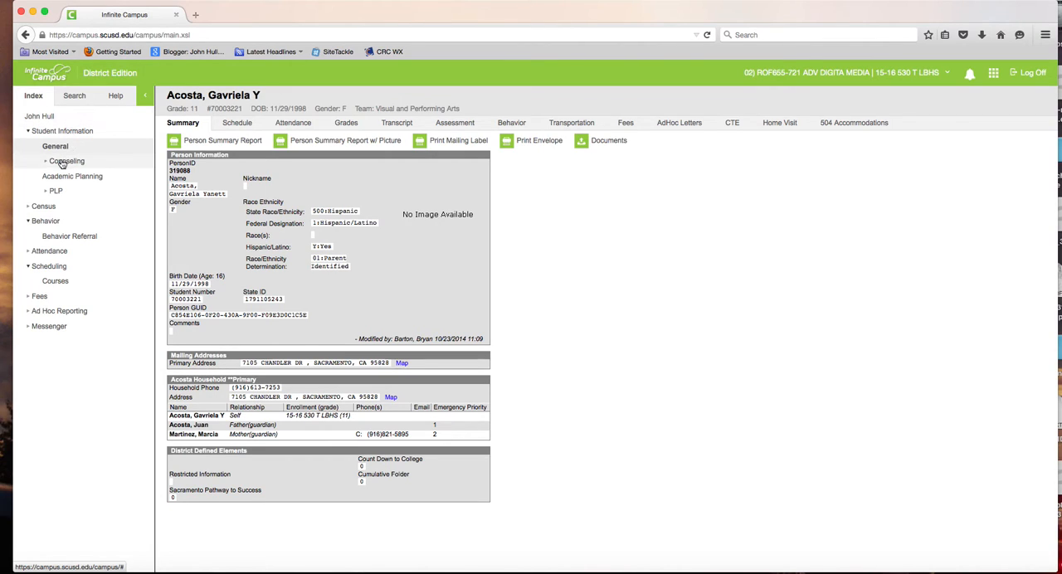
# - Open the student's Counseling General records and their Contact Log tab
pyautogui.click(68, 161)
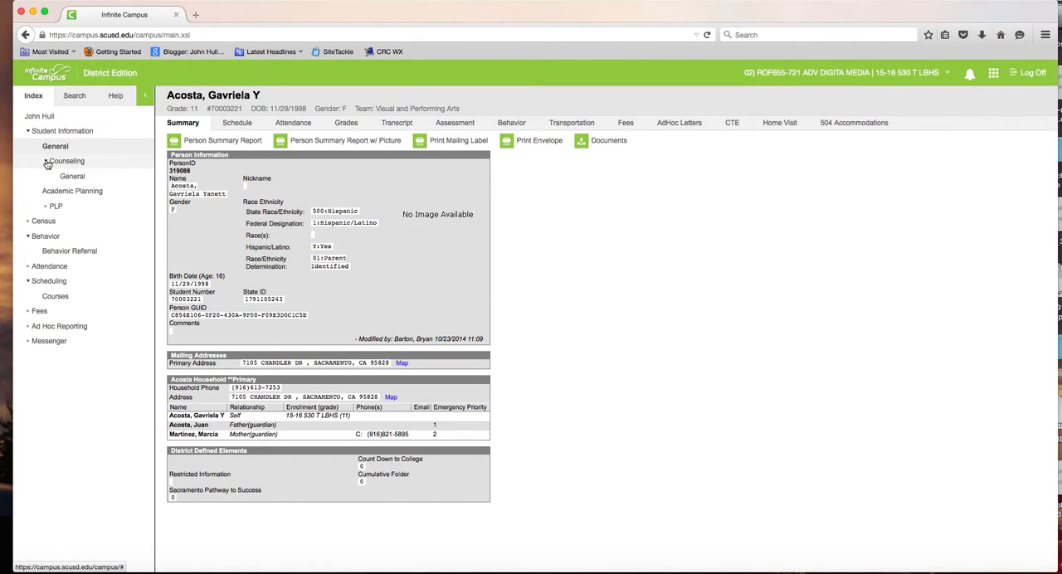
pyautogui.click(73, 175)
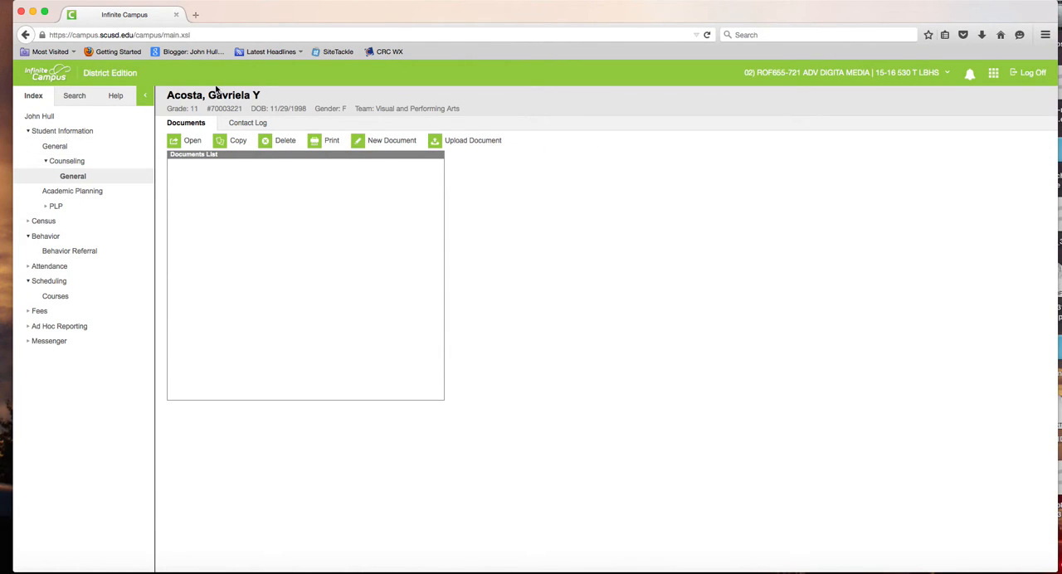
pyautogui.moveTo(267, 107)
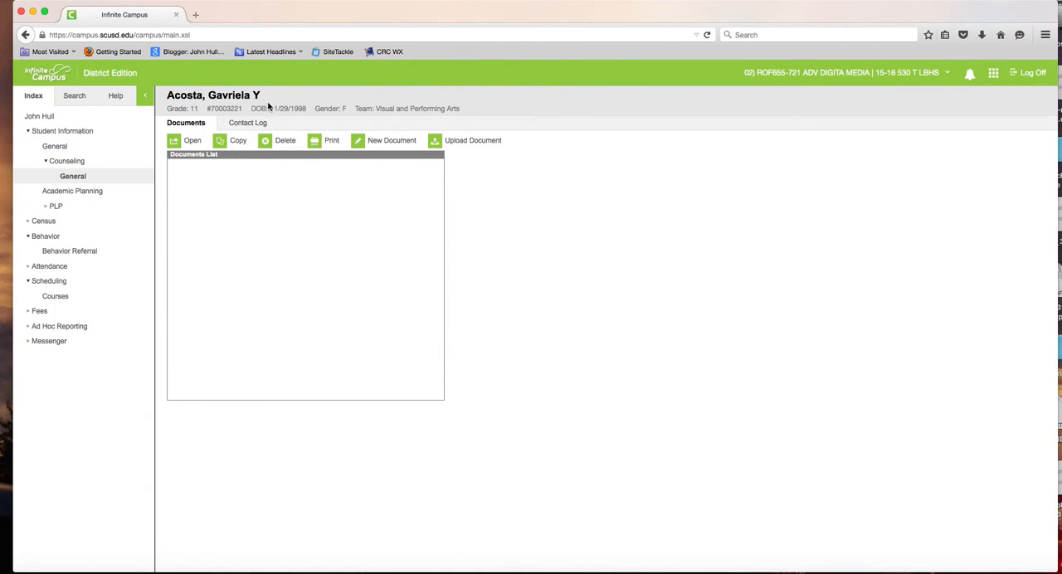
pyautogui.moveTo(248, 122)
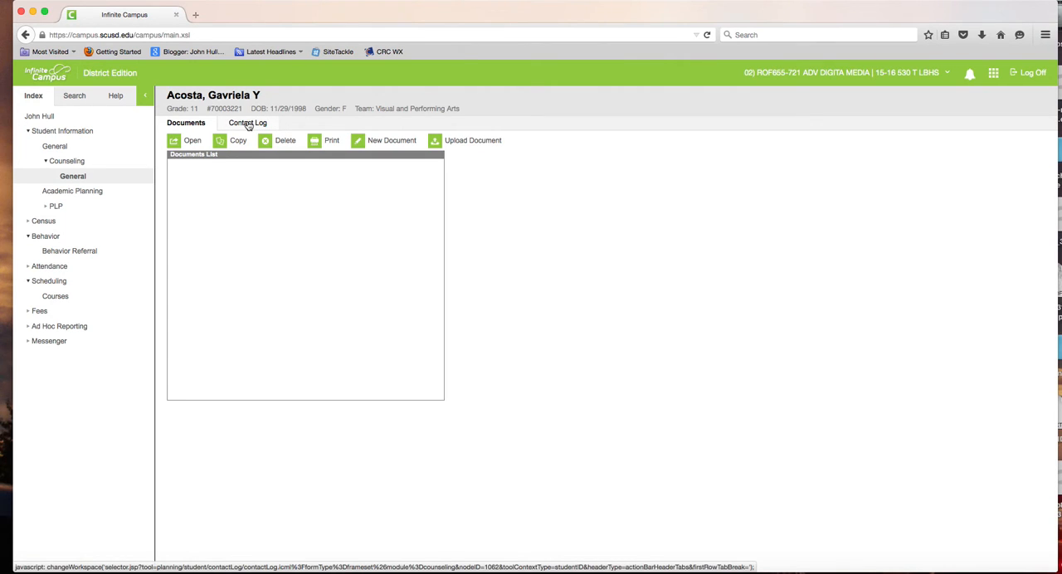
pyautogui.click(246, 123)
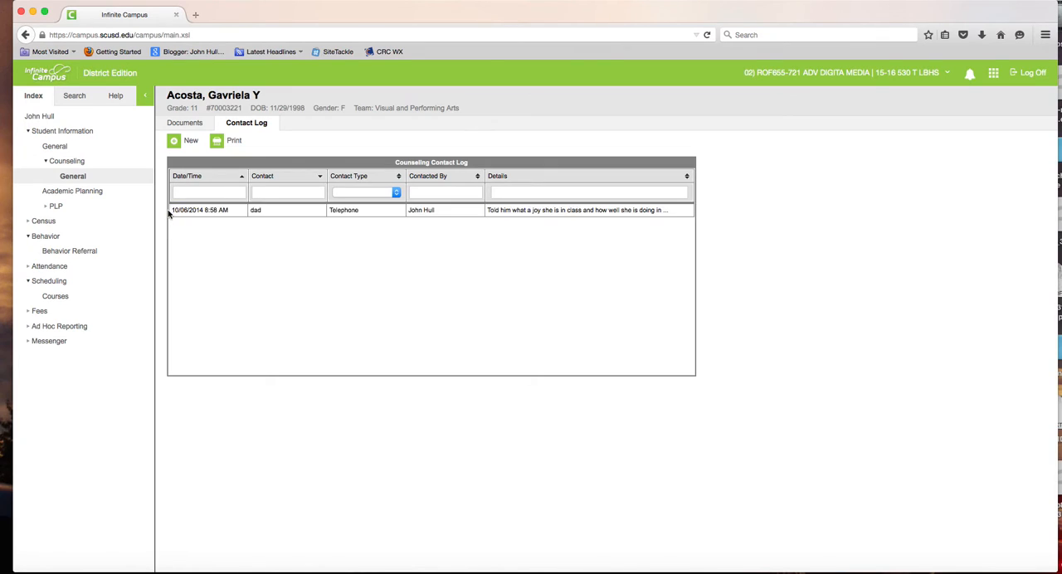
# - Review the earlier telephone call with dad, then start a new contact log entry
pyautogui.click(444, 210)
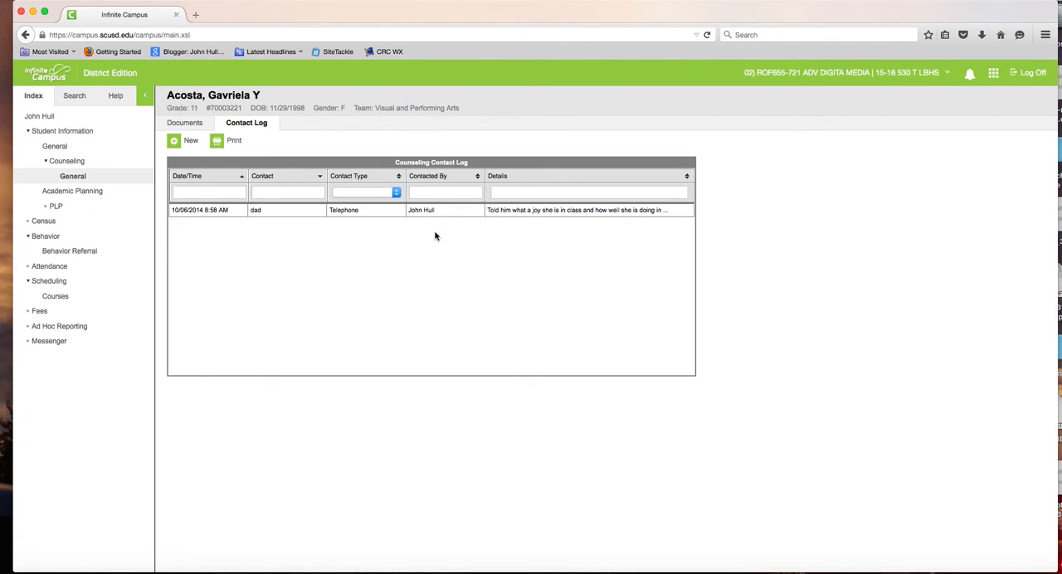
pyautogui.moveTo(438, 356)
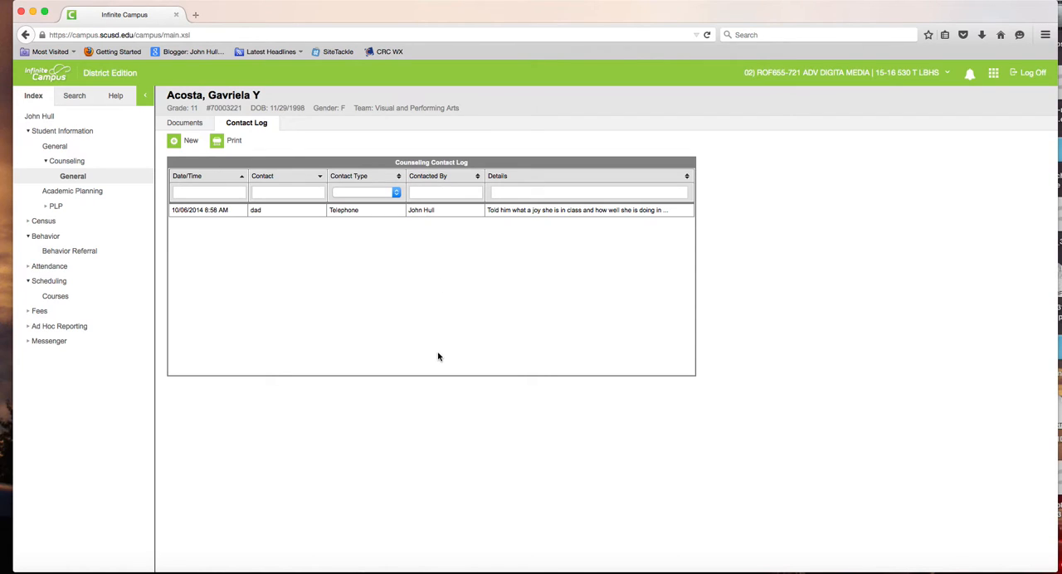
pyautogui.moveTo(185, 220)
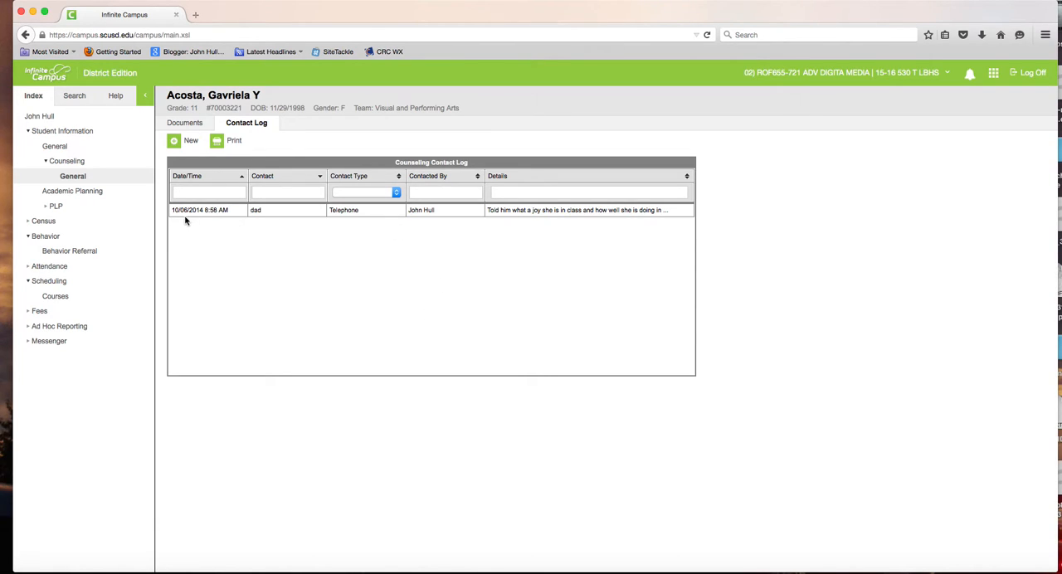
pyautogui.moveTo(253, 227)
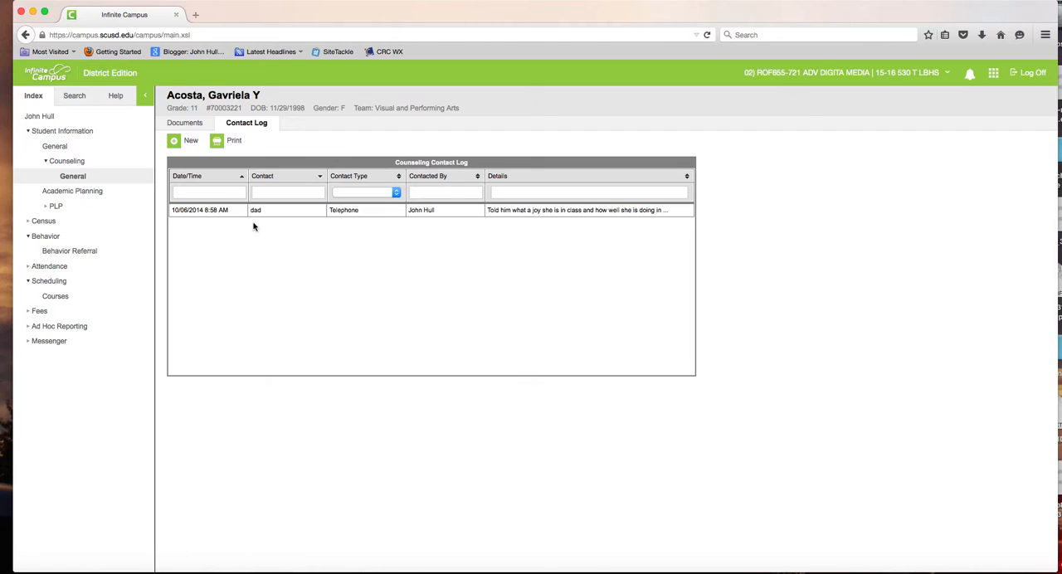
pyautogui.click(526, 210)
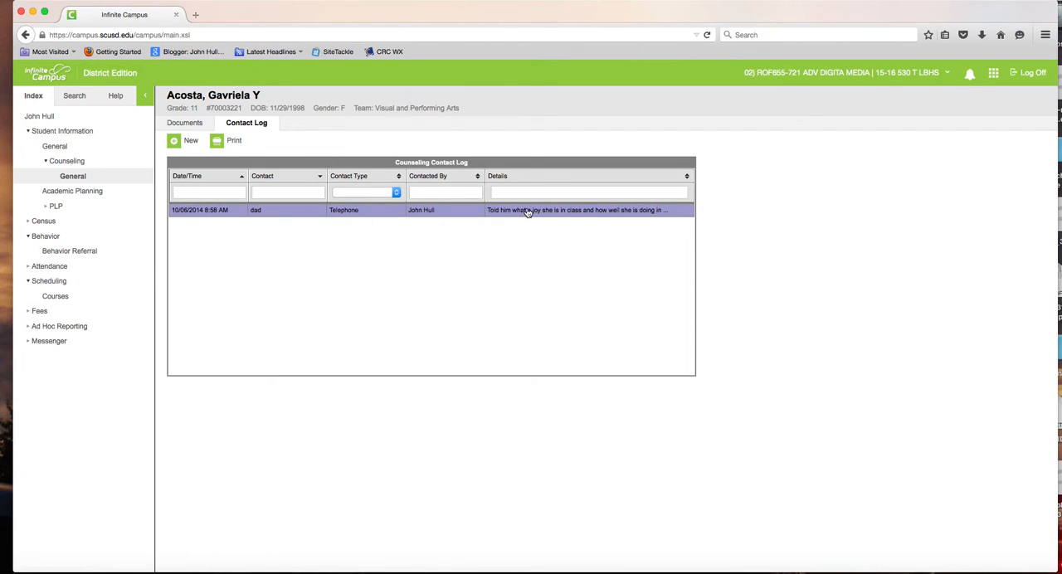
pyautogui.moveTo(655, 216)
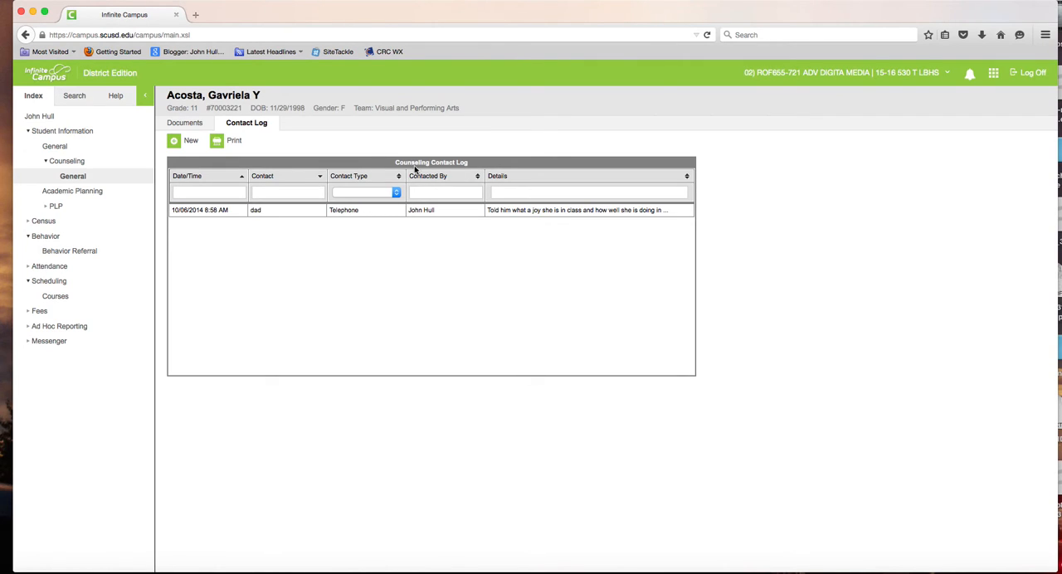
pyautogui.click(191, 140)
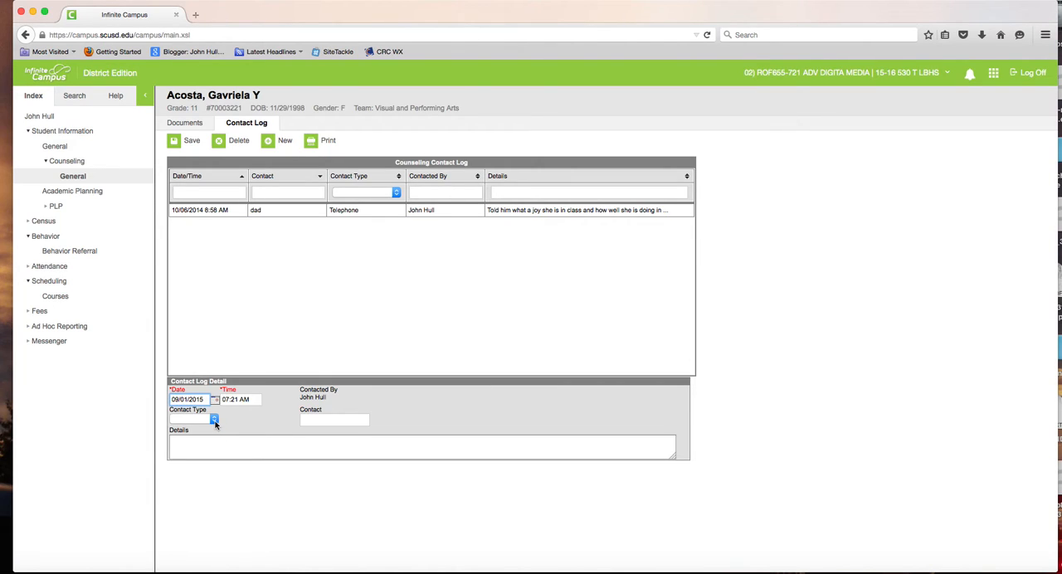
# - Set Contact Type to Telephone and Contact to 'Mom'
pyautogui.click(214, 419)
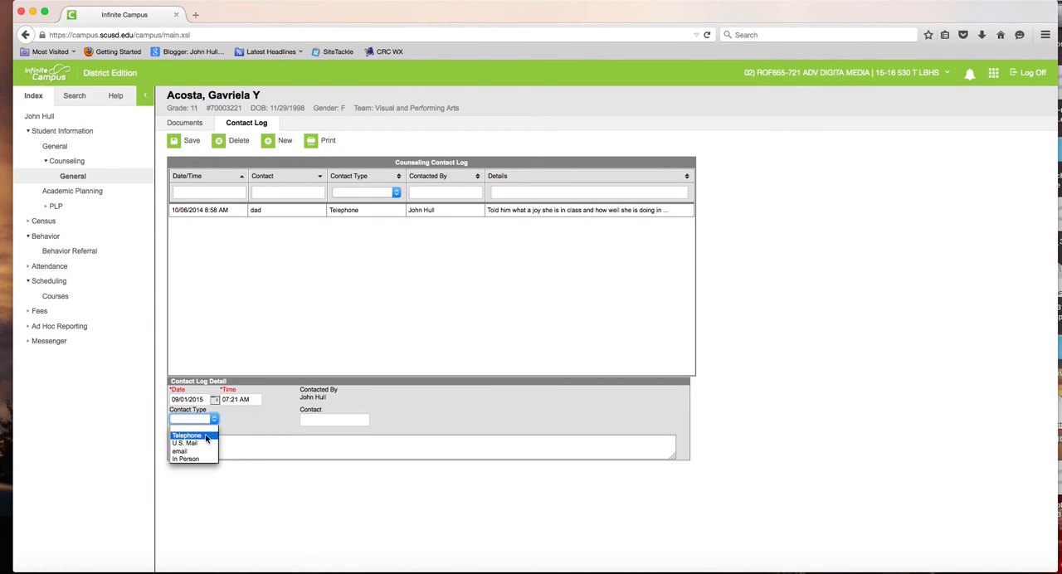
pyautogui.click(186, 435)
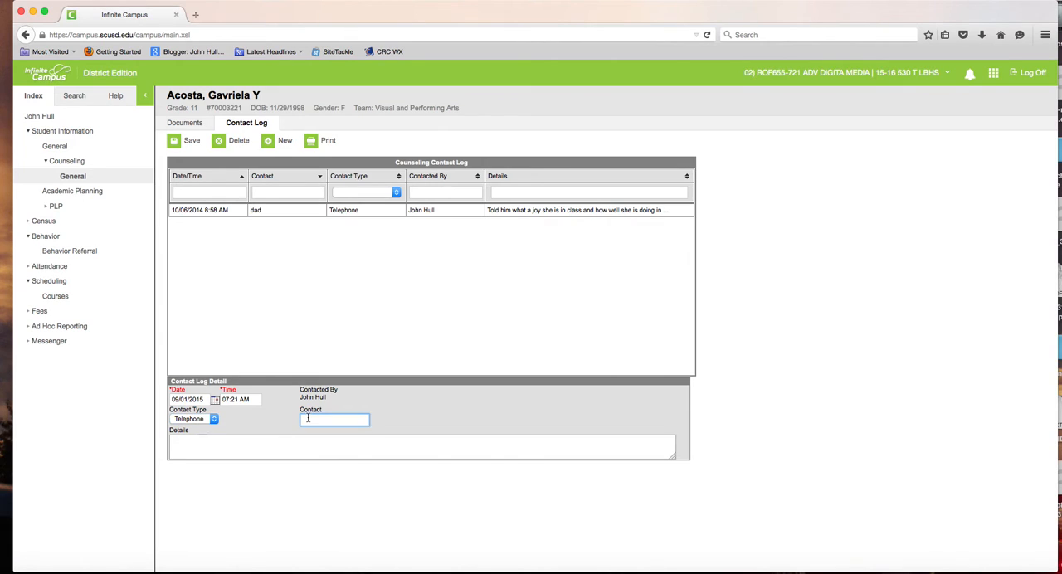
pyautogui.write('Mom')
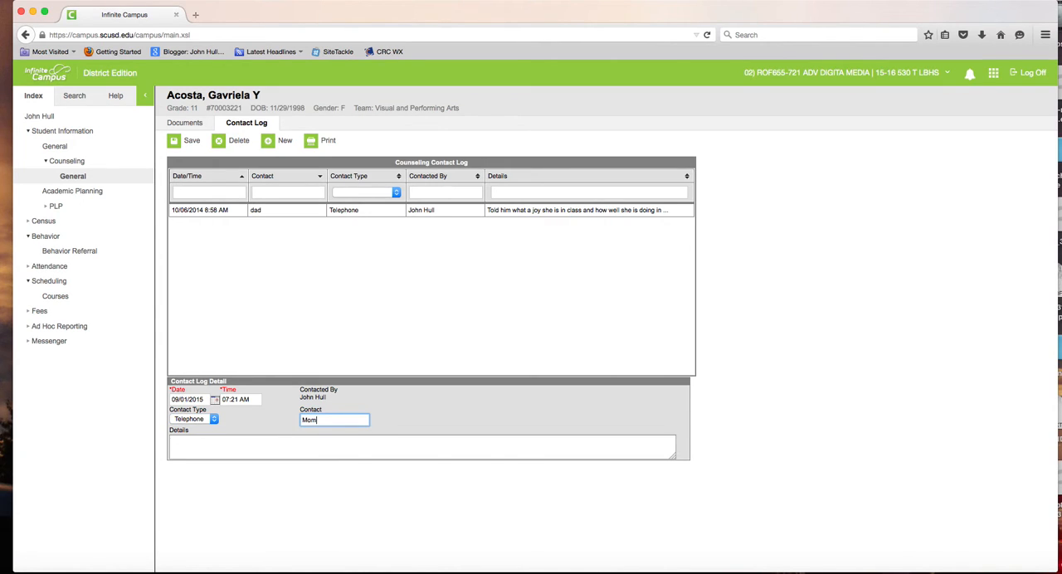
pyautogui.click(415, 446)
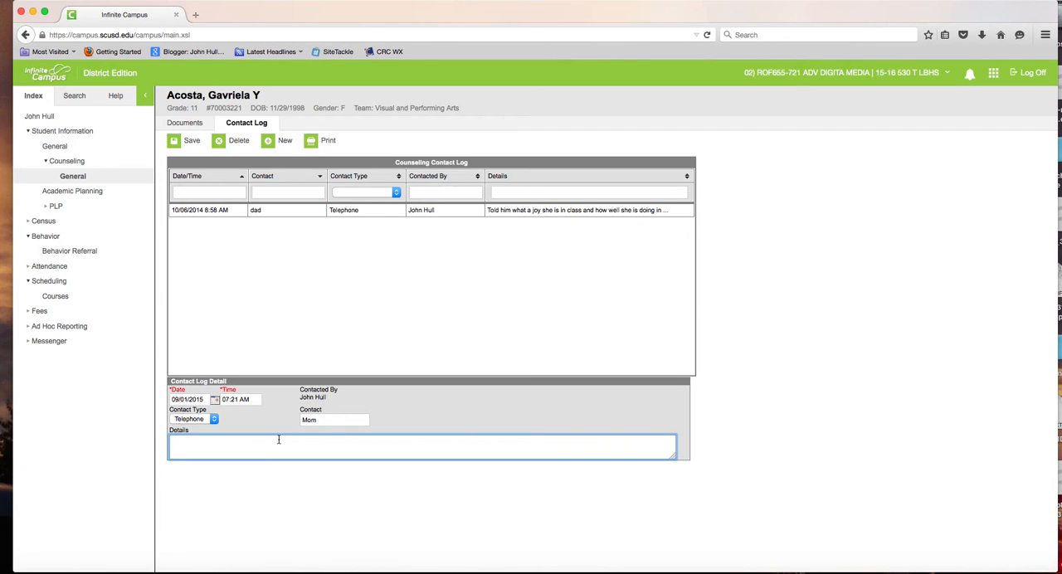
# - Enter details: left voicemail, student texted in class and refused to surrender the phone
pyautogui.write('Told Gavr')
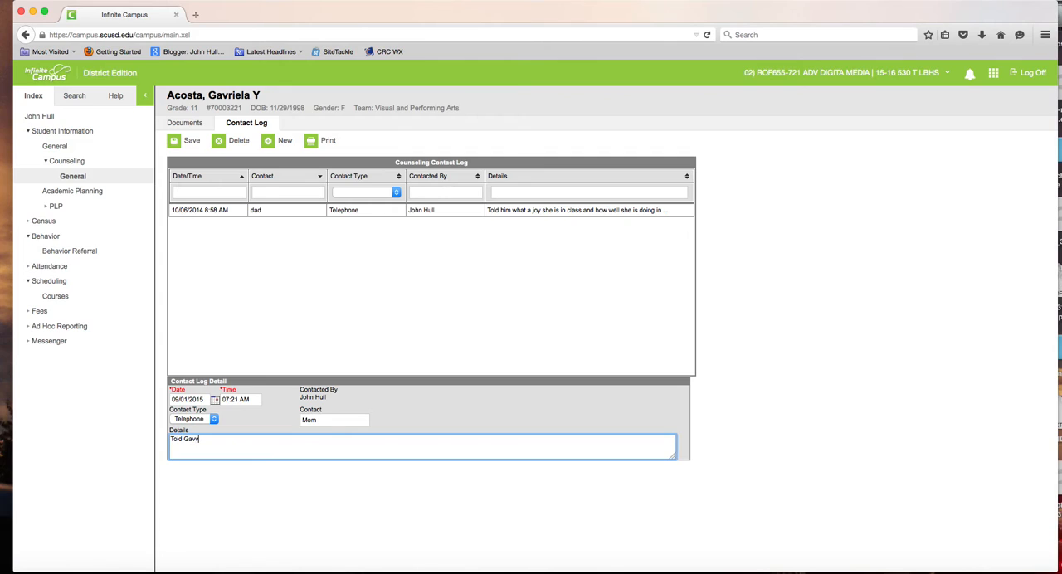
pyautogui.press('Backspace')
pyautogui.write("bby's mom:")
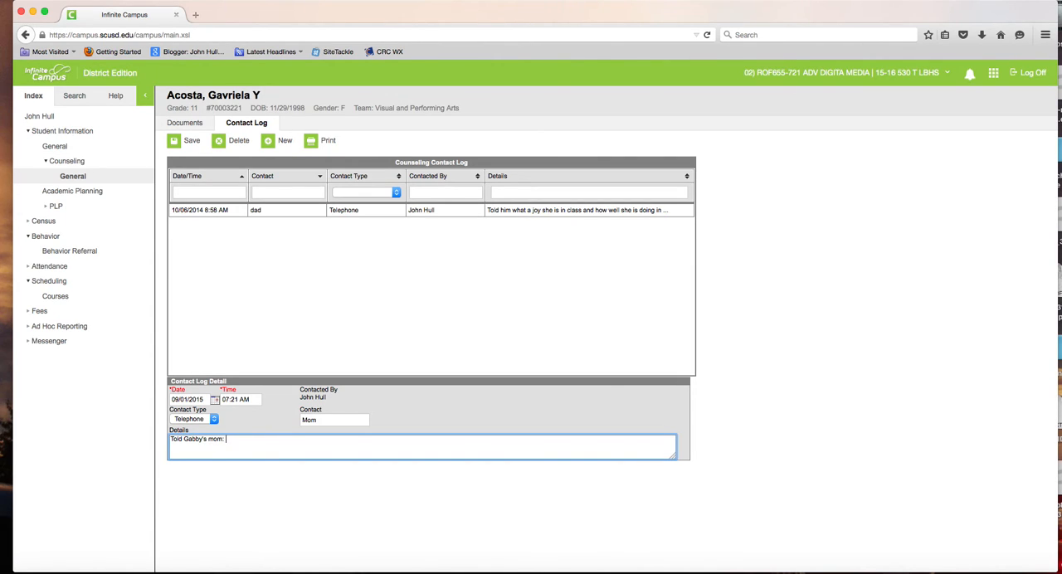
pyautogui.write('student was texting during class, warned to put cellphone away, found later texting, asked for phone, refused to hand it over.')
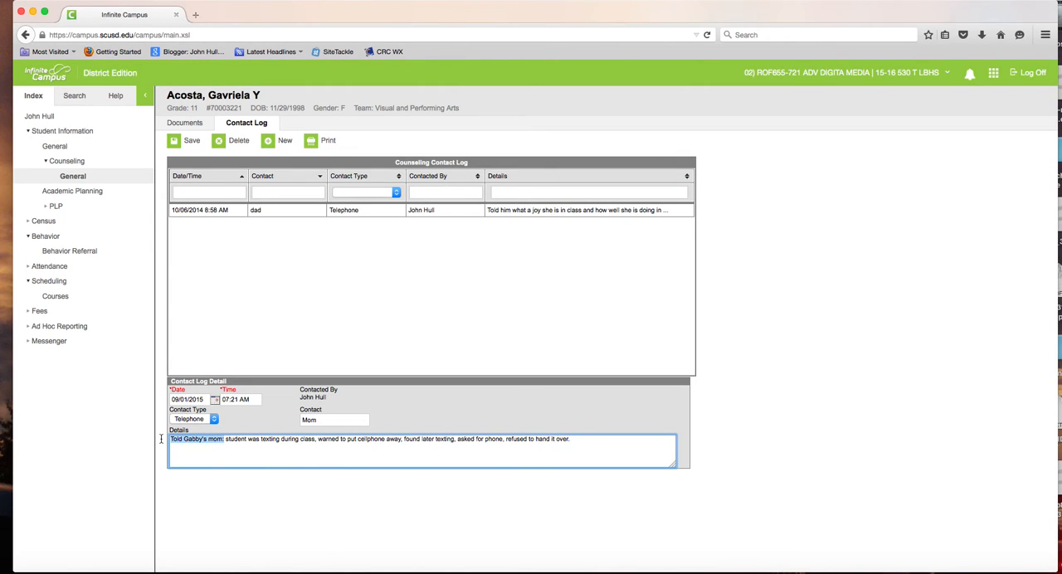
pyautogui.write('left a voicemai')
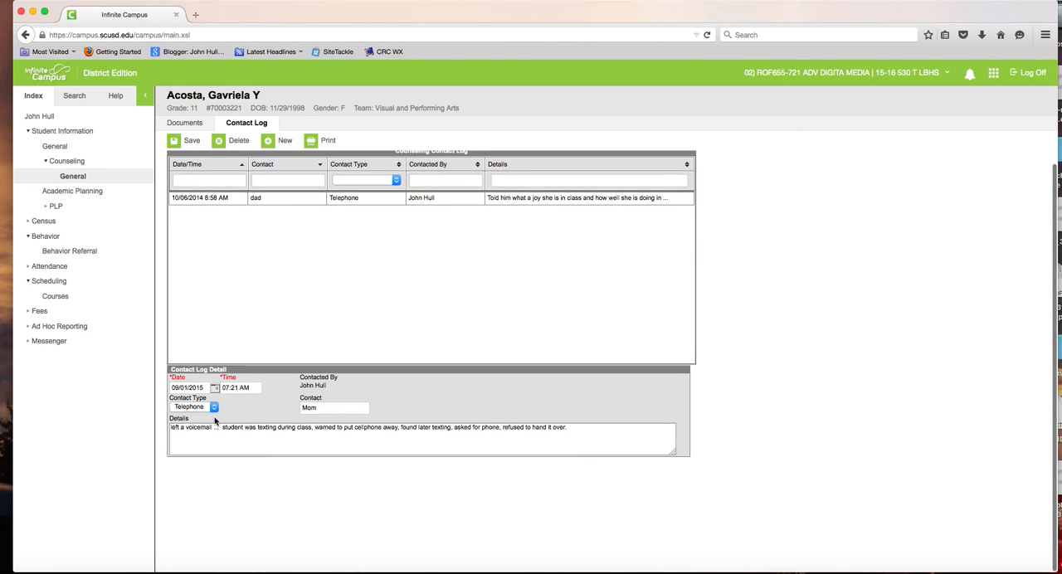
# - Switch the entry's Contact Type from Telephone to email
pyautogui.click(193, 407)
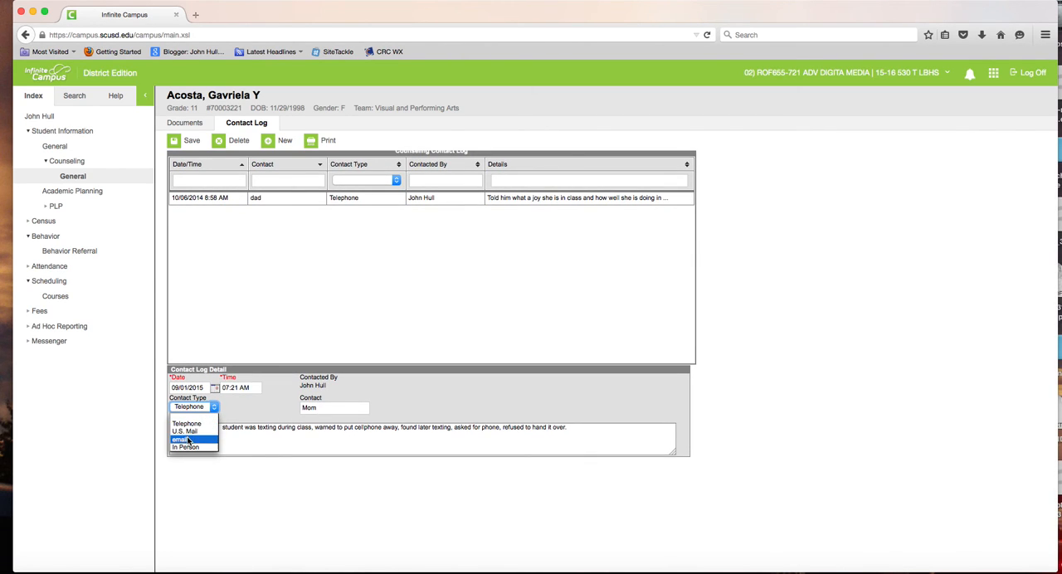
pyautogui.click(181, 438)
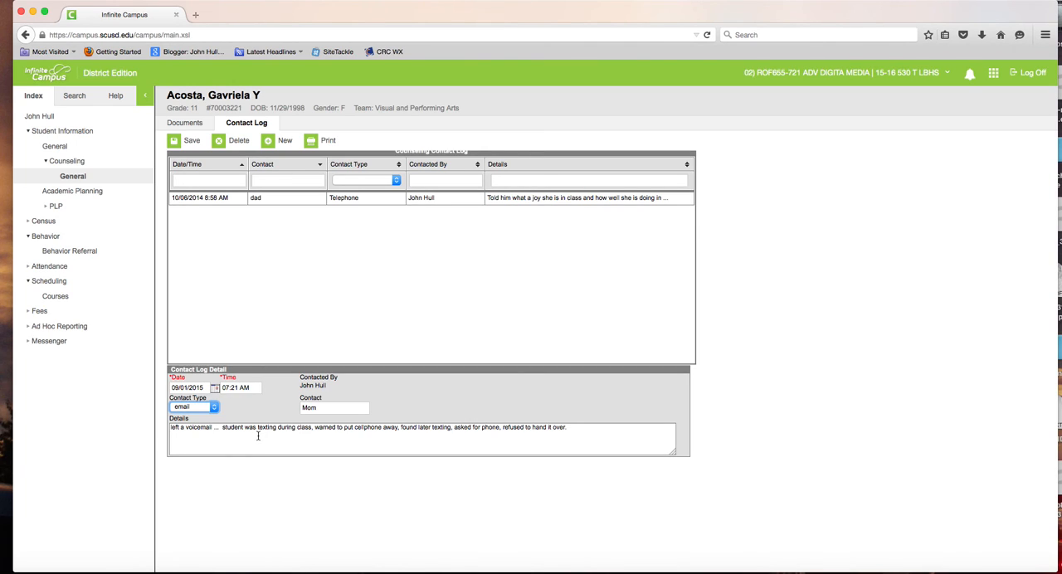
pyautogui.click(184, 141)
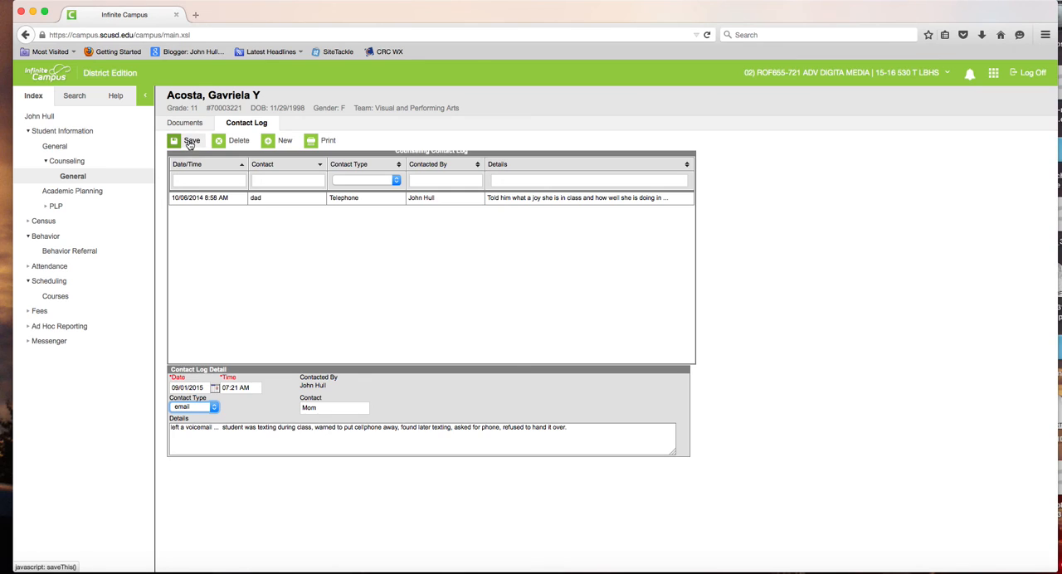
# - Save the Mom email entry to the Counseling Contact Log
pyautogui.click(187, 140)
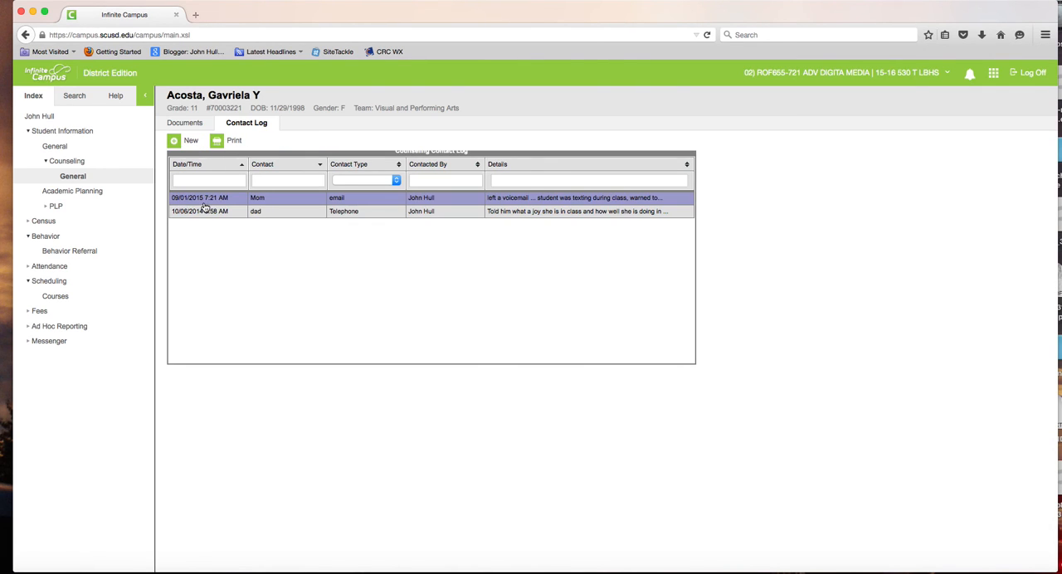
pyautogui.moveTo(258, 201)
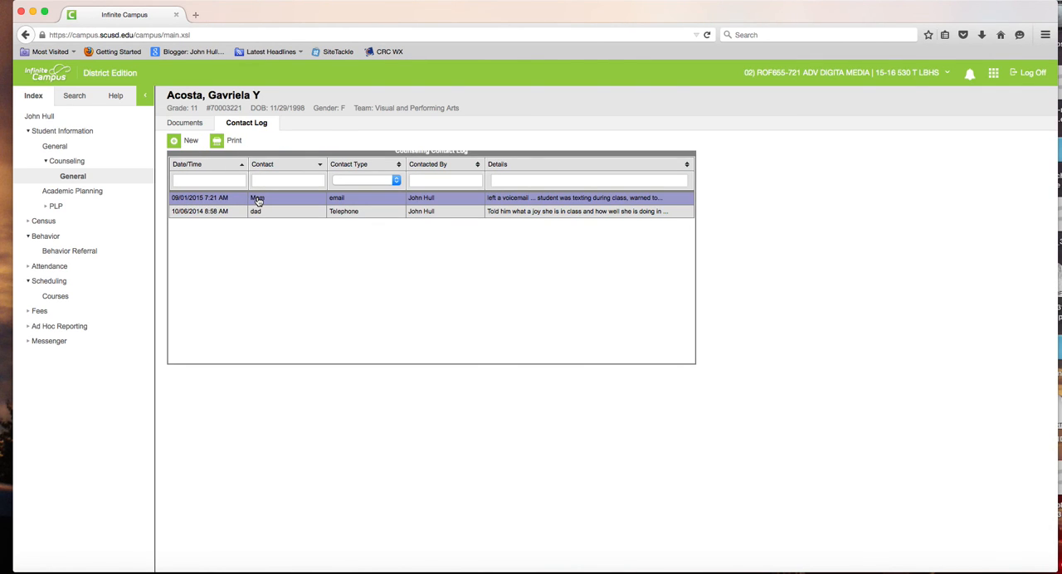